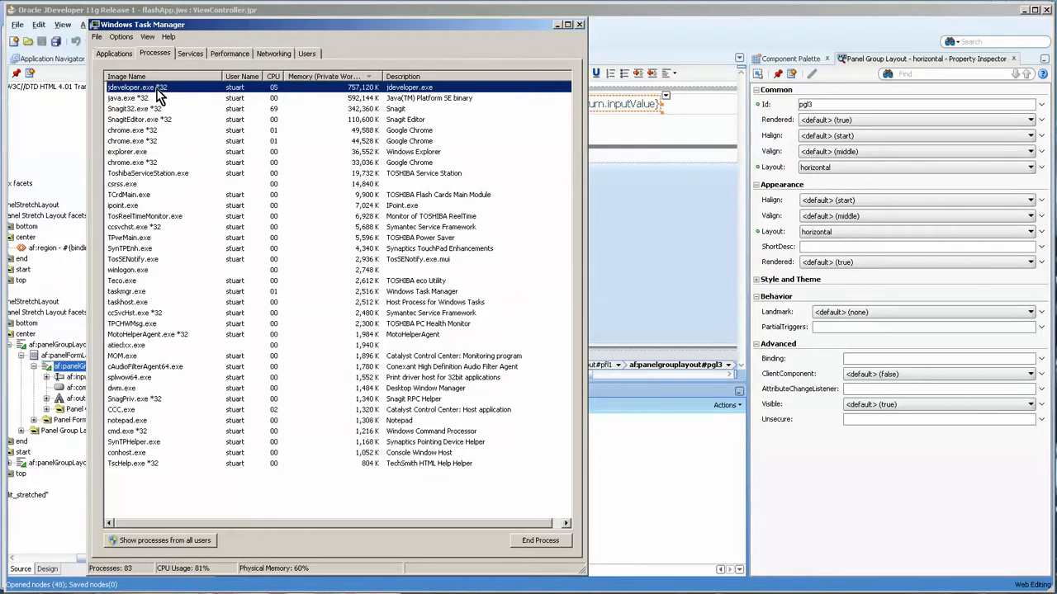
Open options for jdeveloper.exe and java.exe, then the JDeveloper shortcut's menu.
right_click(136, 88)
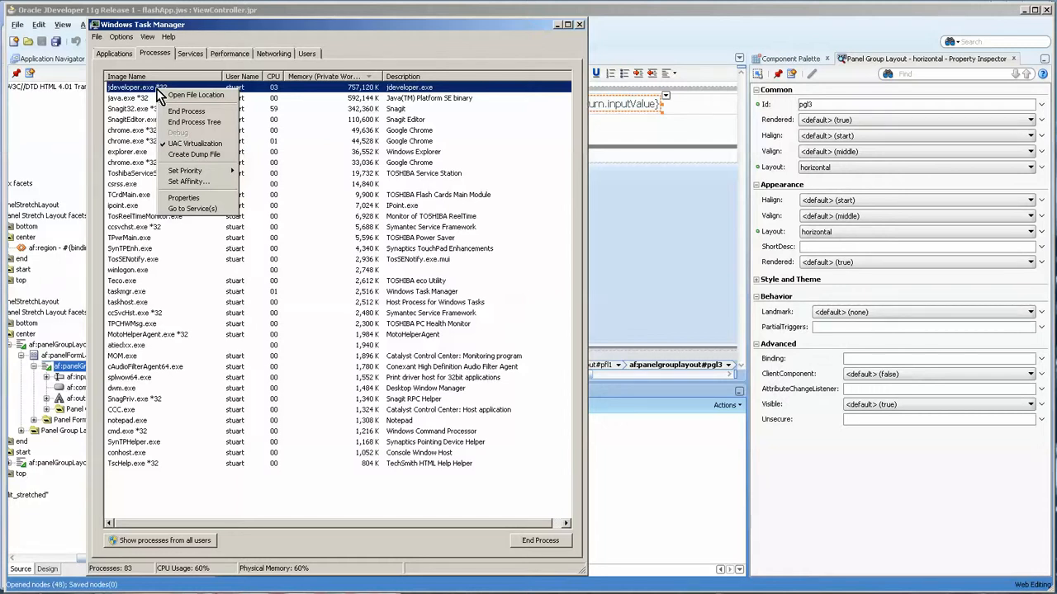
mouse_move(188, 181)
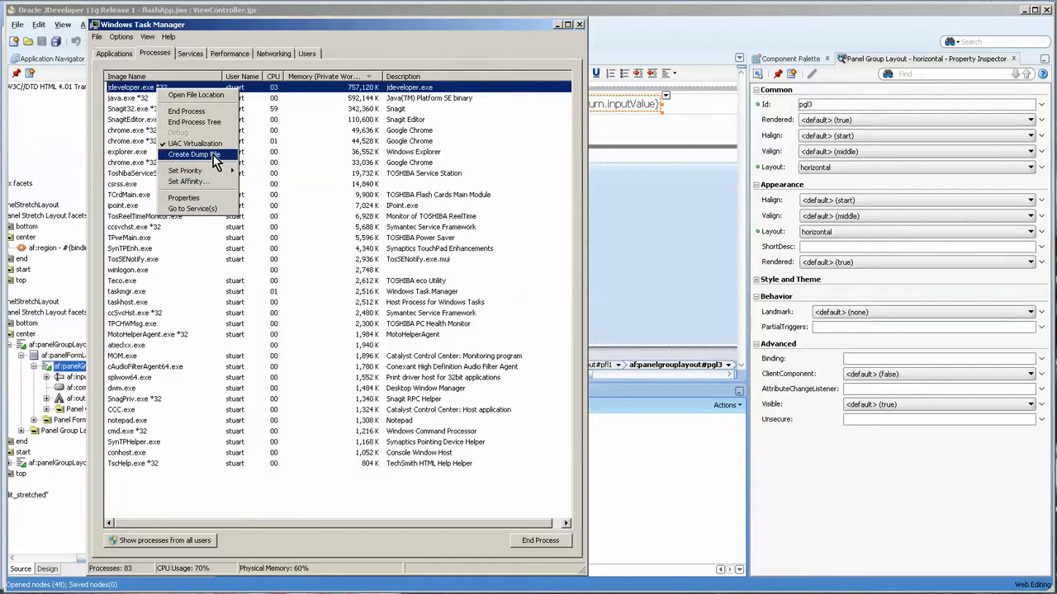
click(185, 170)
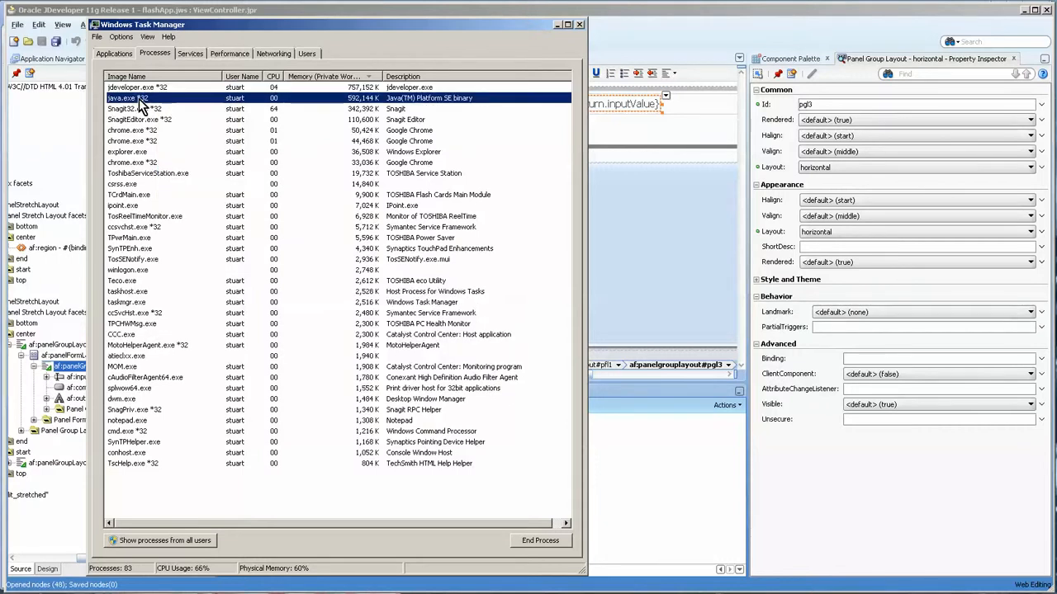
right_click(124, 97)
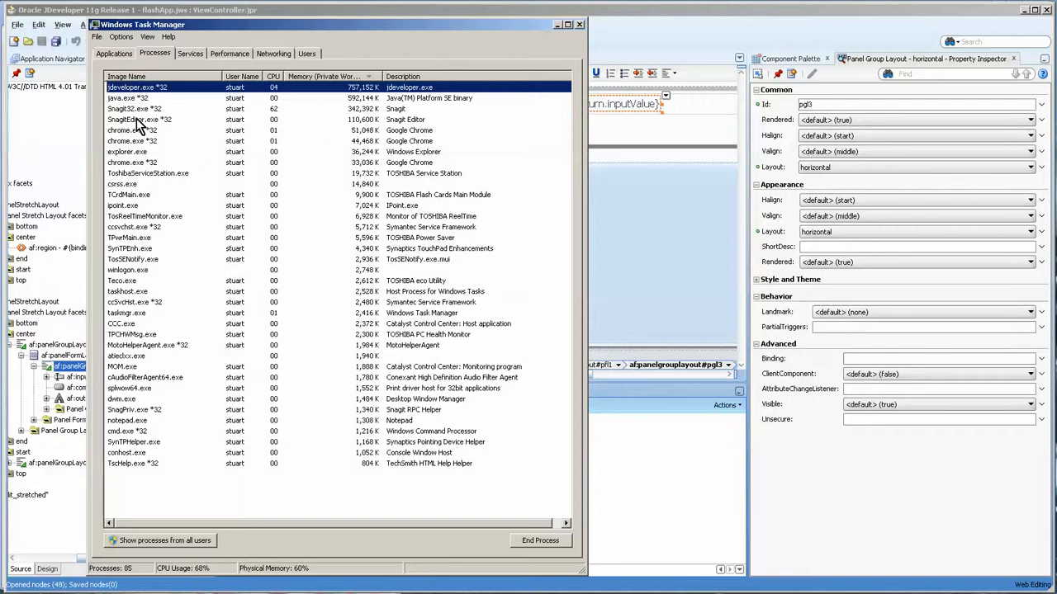
right_click(136, 86)
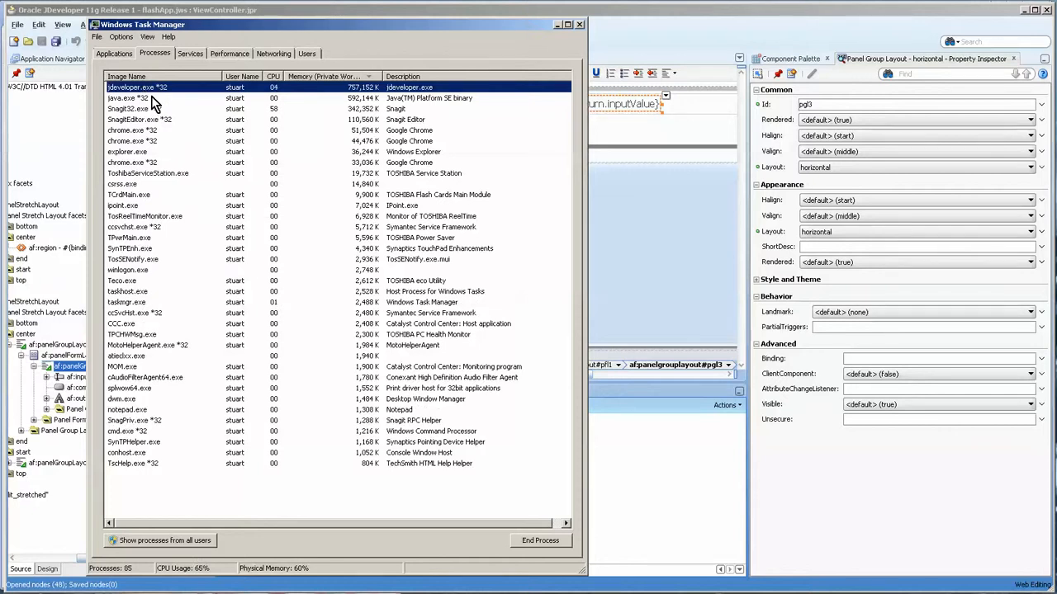
click(128, 98)
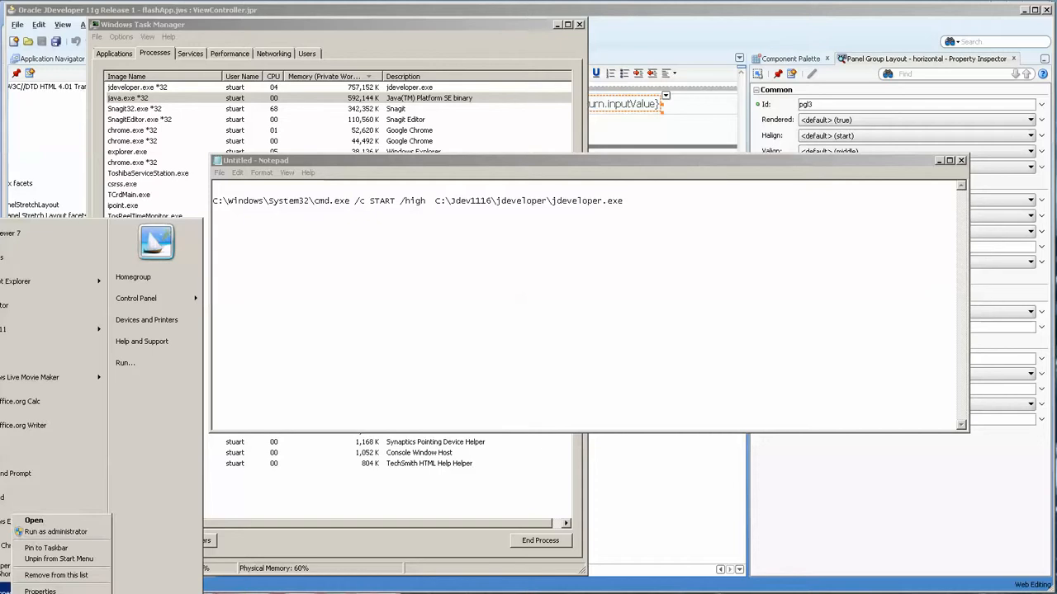
Inspect the JDeveloper shortcut's Target command in Properties, then cancel without changes.
click(39, 591)
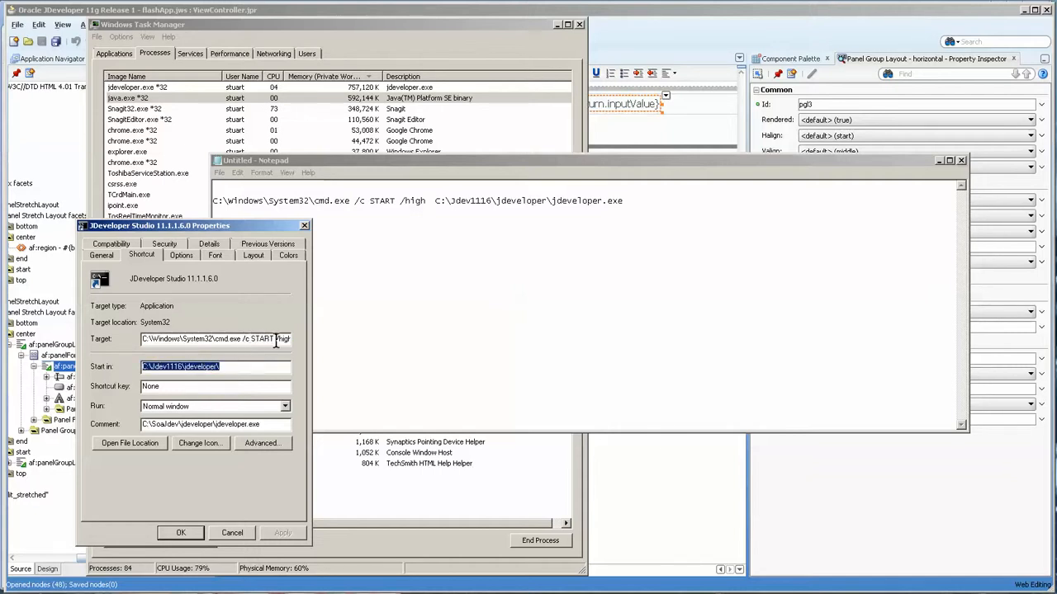
click(215, 339)
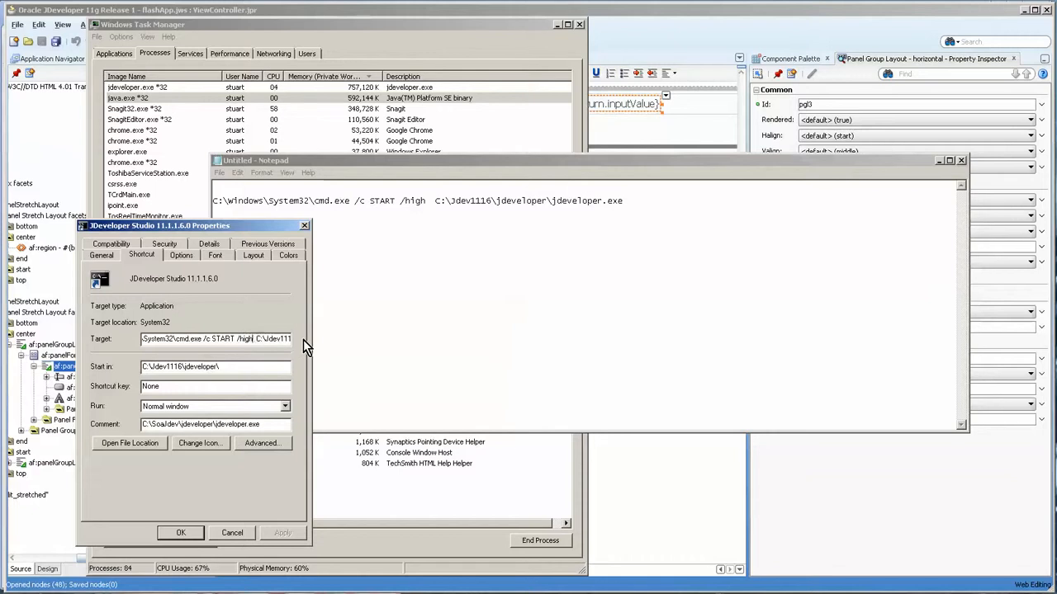
triple_click(216, 339)
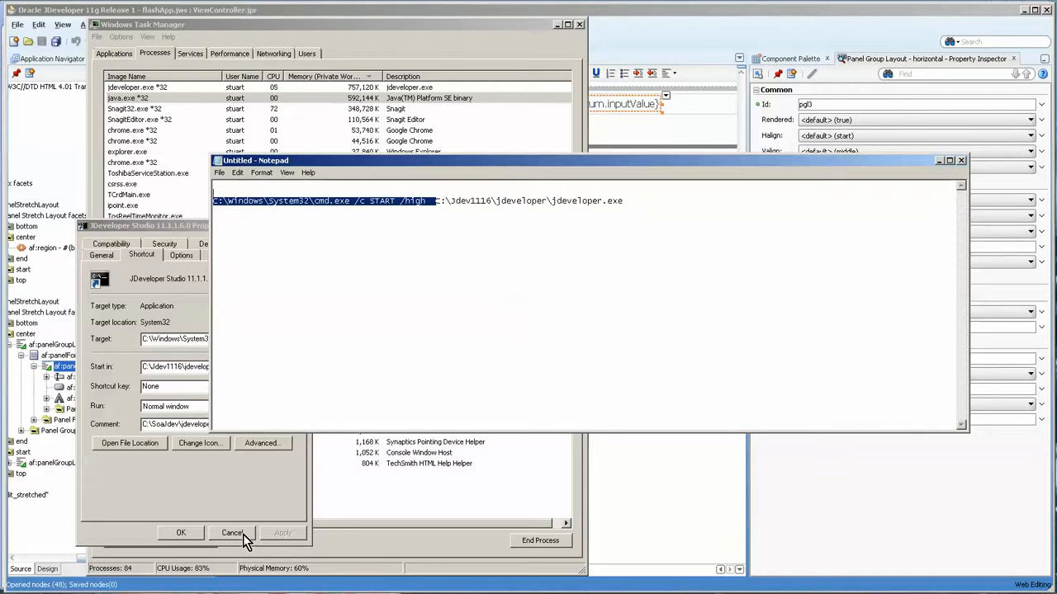
click(232, 533)
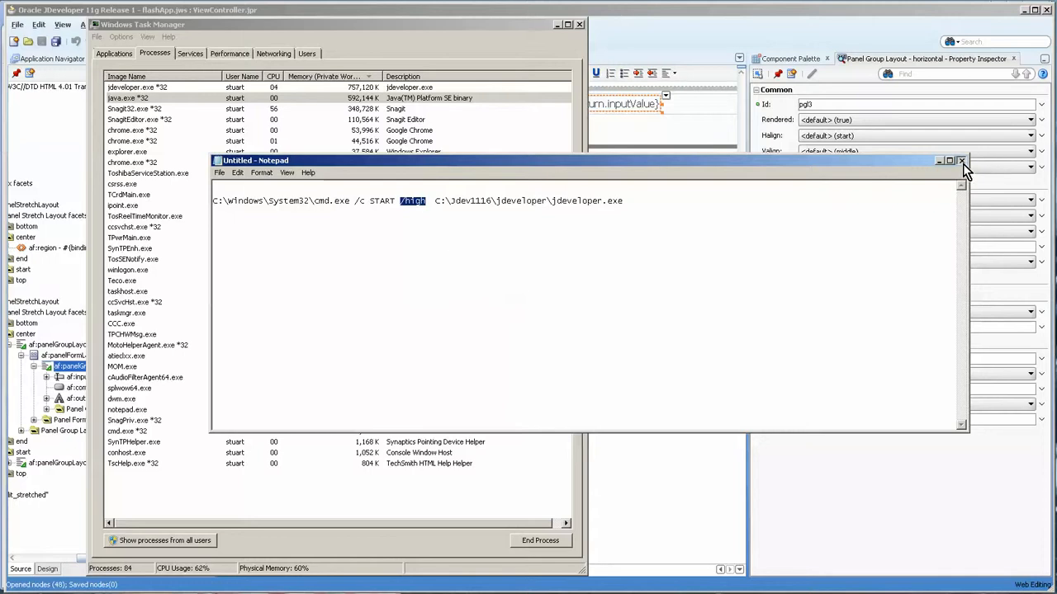
Close Notepad, check the java.exe and jdeveloper.exe processes, and minimize Task Manager.
click(961, 160)
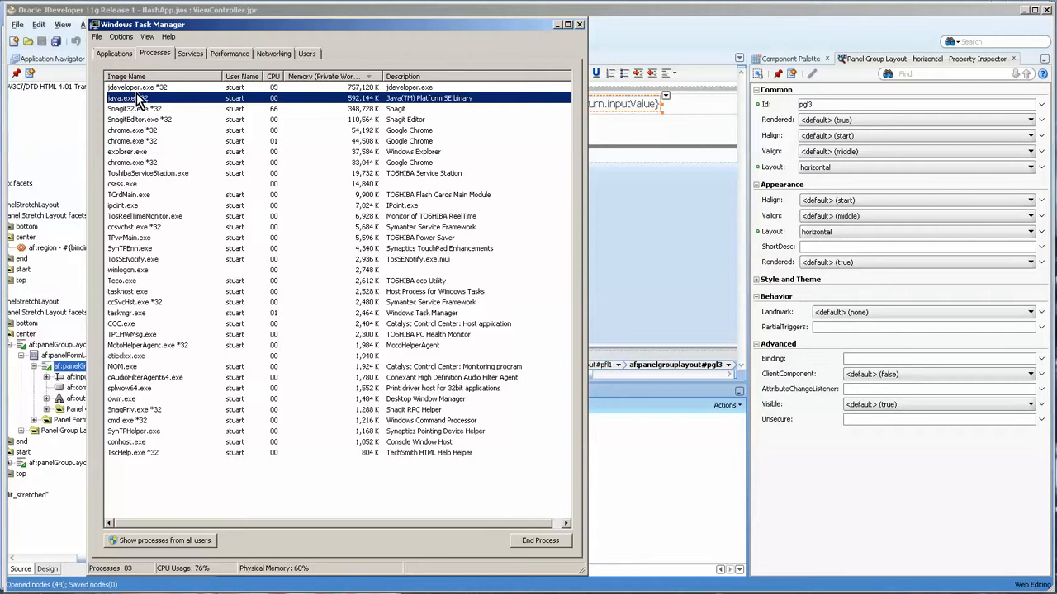
click(136, 86)
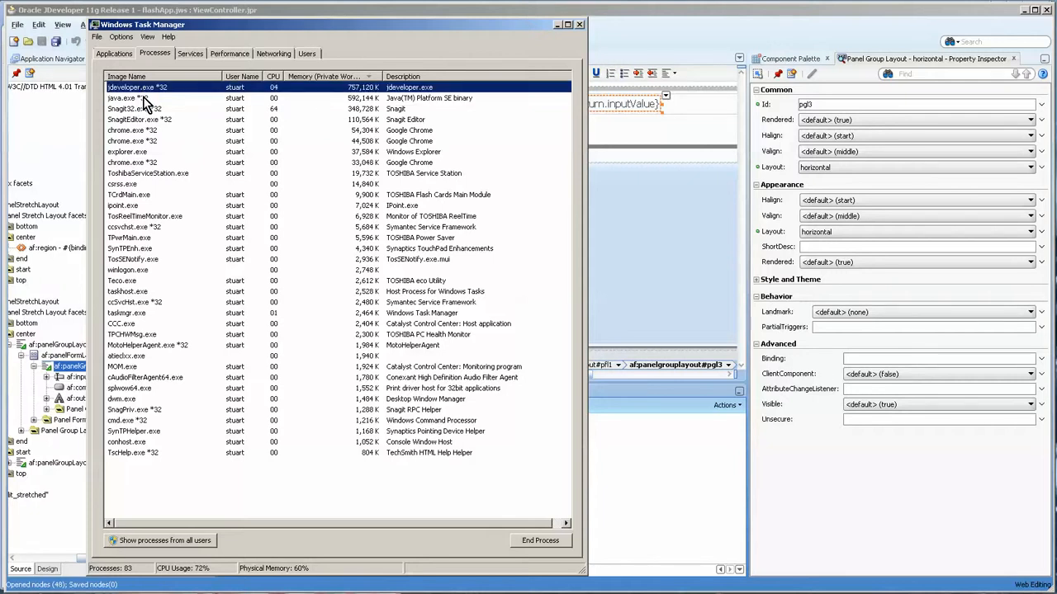
click(157, 98)
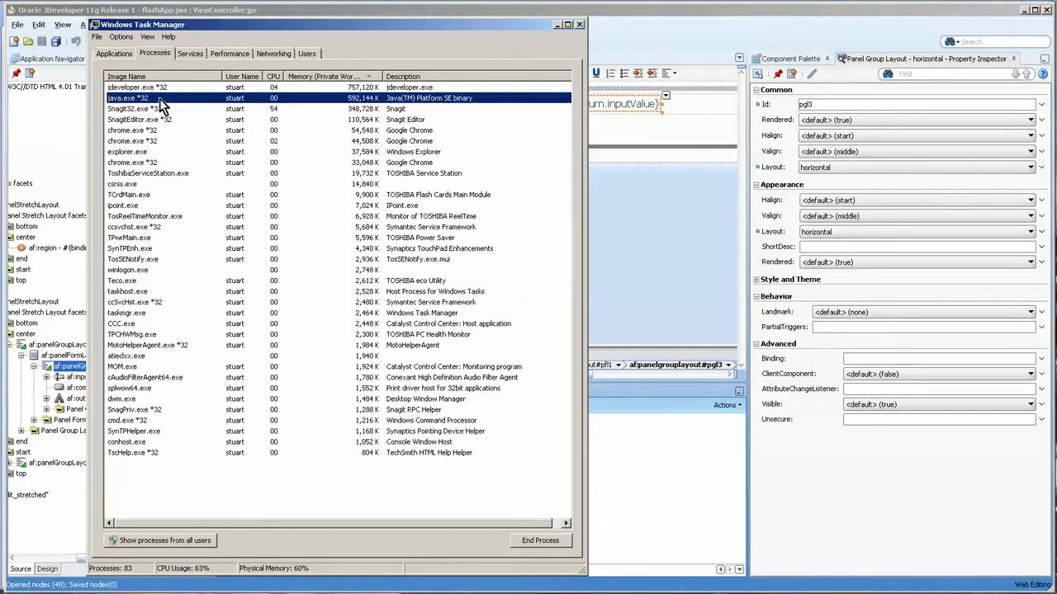
right_click(136, 98)
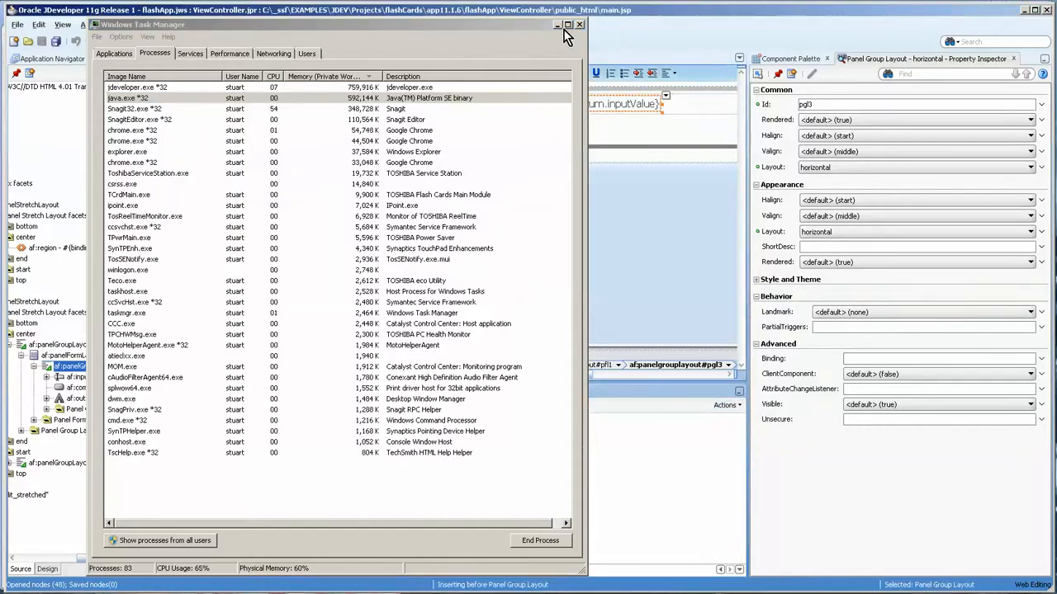
click(580, 24)
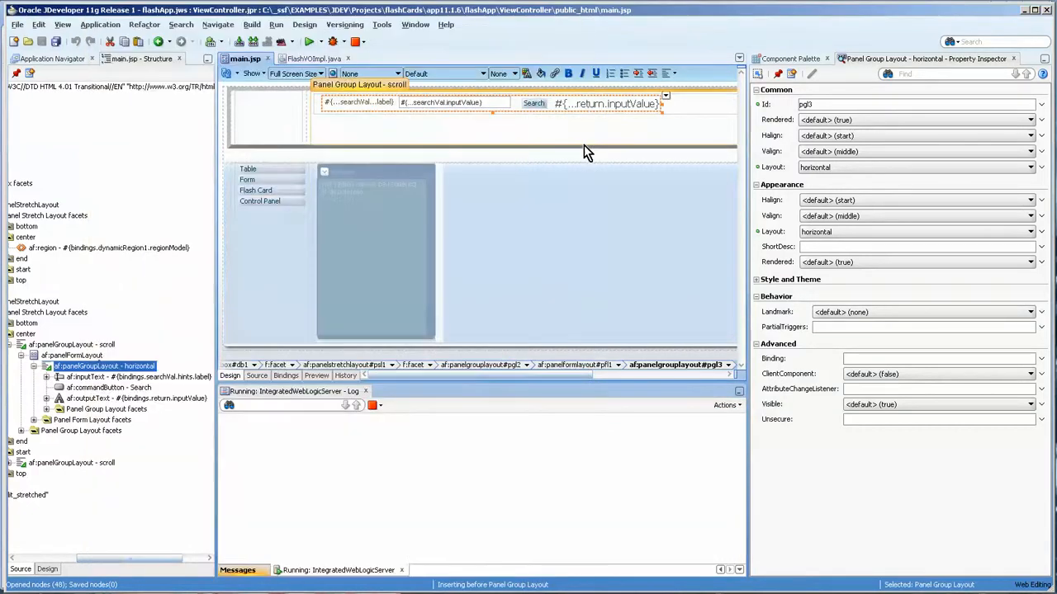